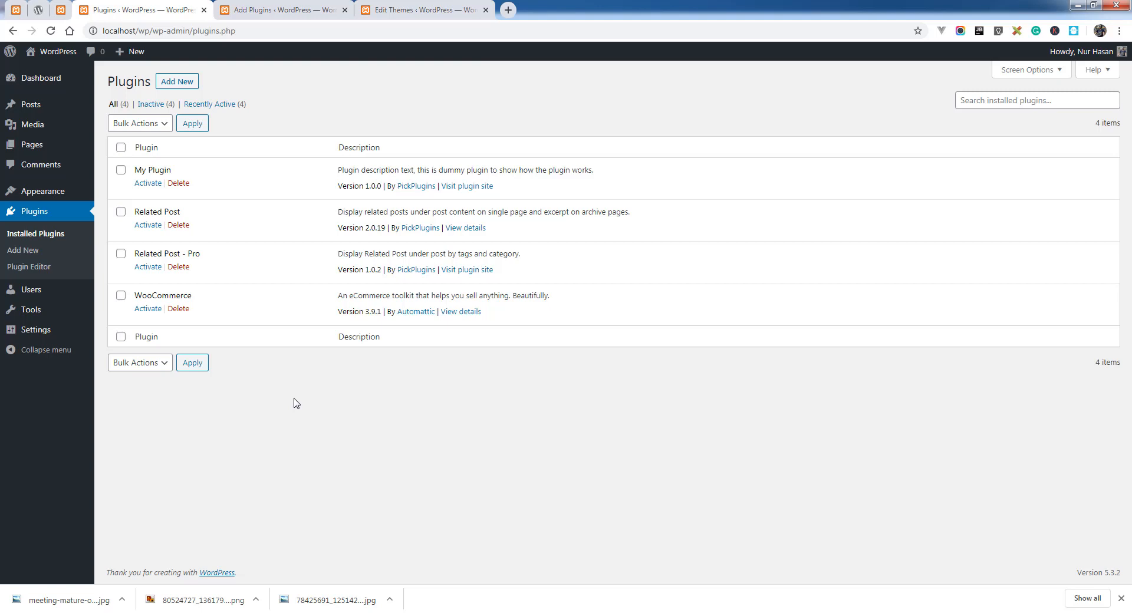
pyautogui.moveTo(295, 398)
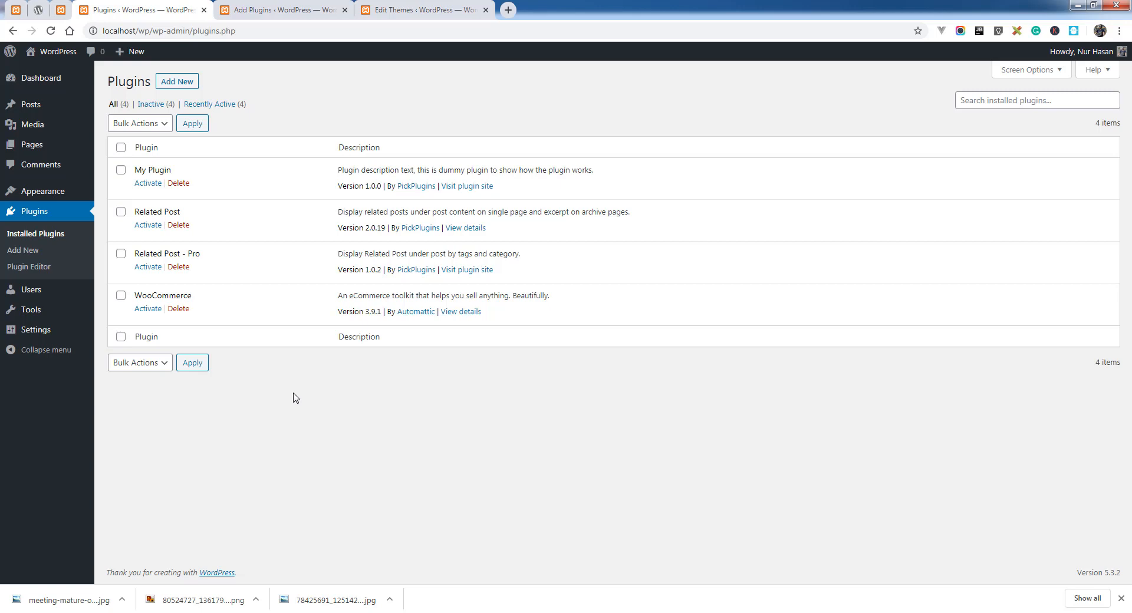
pyautogui.moveTo(176, 84)
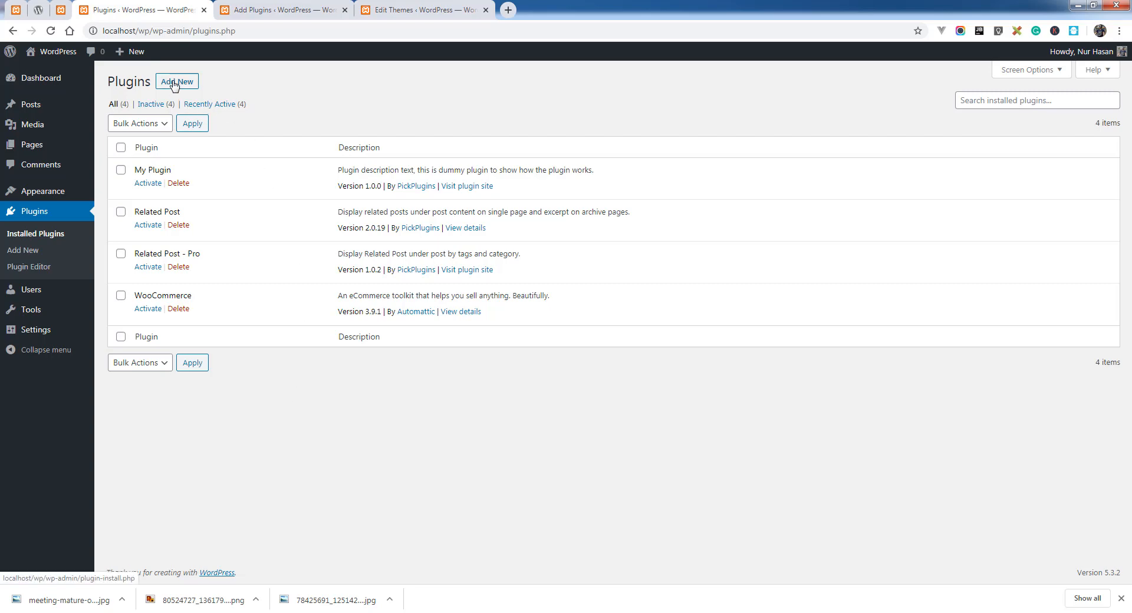
# Search Add New for Breadcrumb, then install and activate Breadcrumb by PickPlugins
pyautogui.click(177, 81)
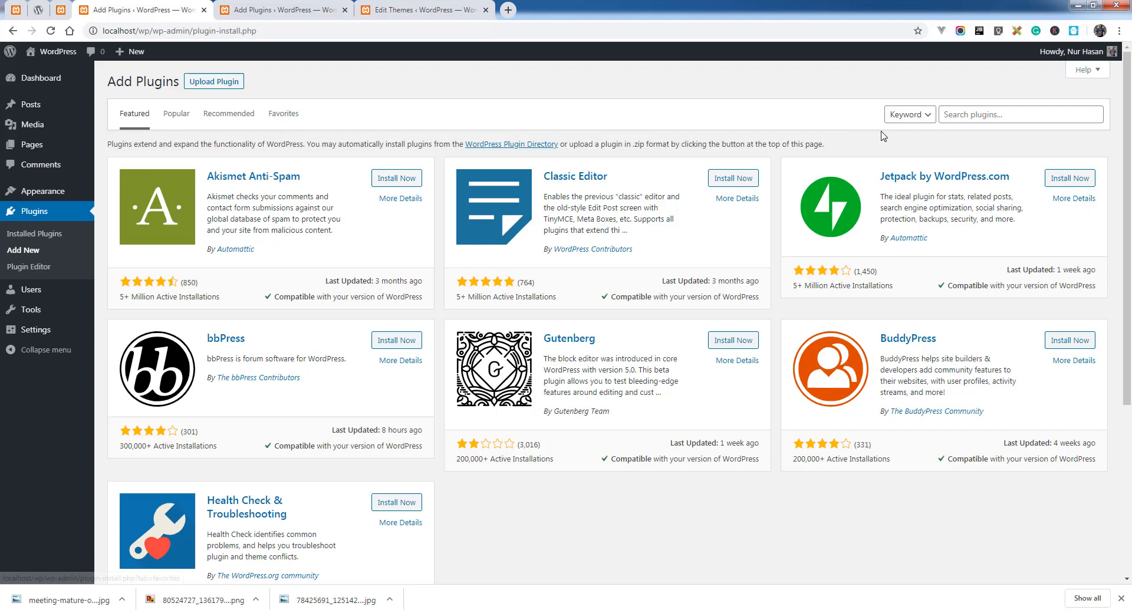
pyautogui.write('b')
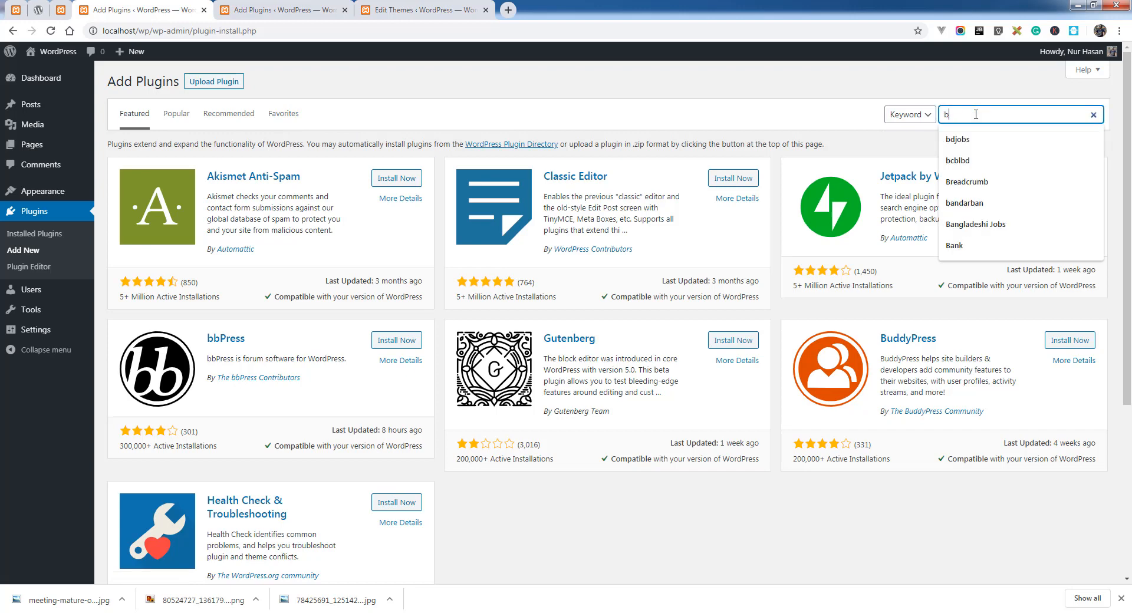
pyautogui.click(969, 181)
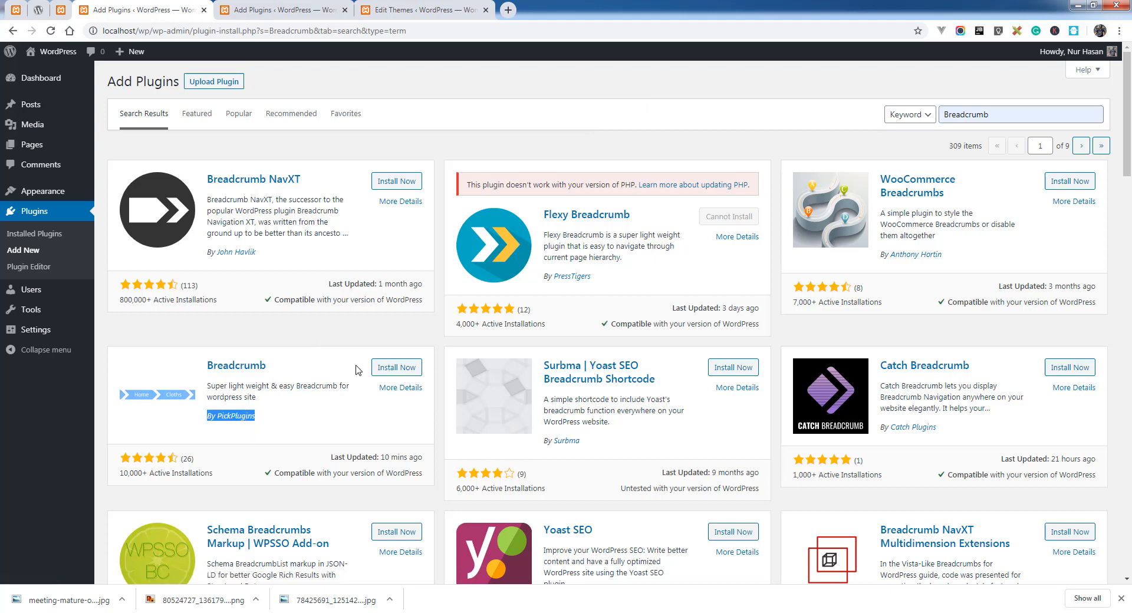
pyautogui.click(396, 367)
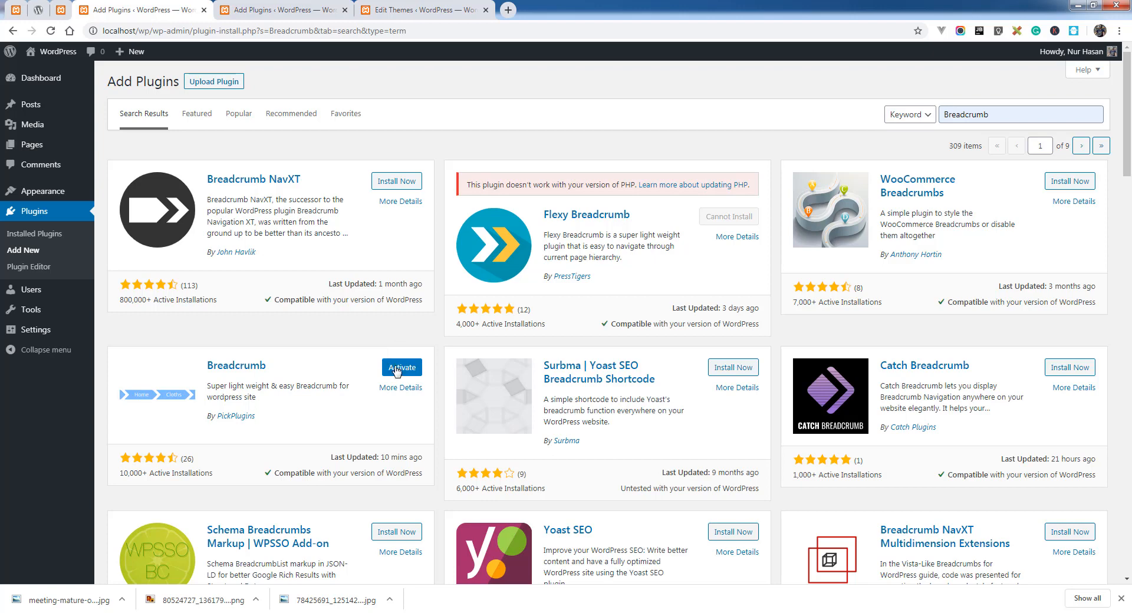
pyautogui.click(402, 368)
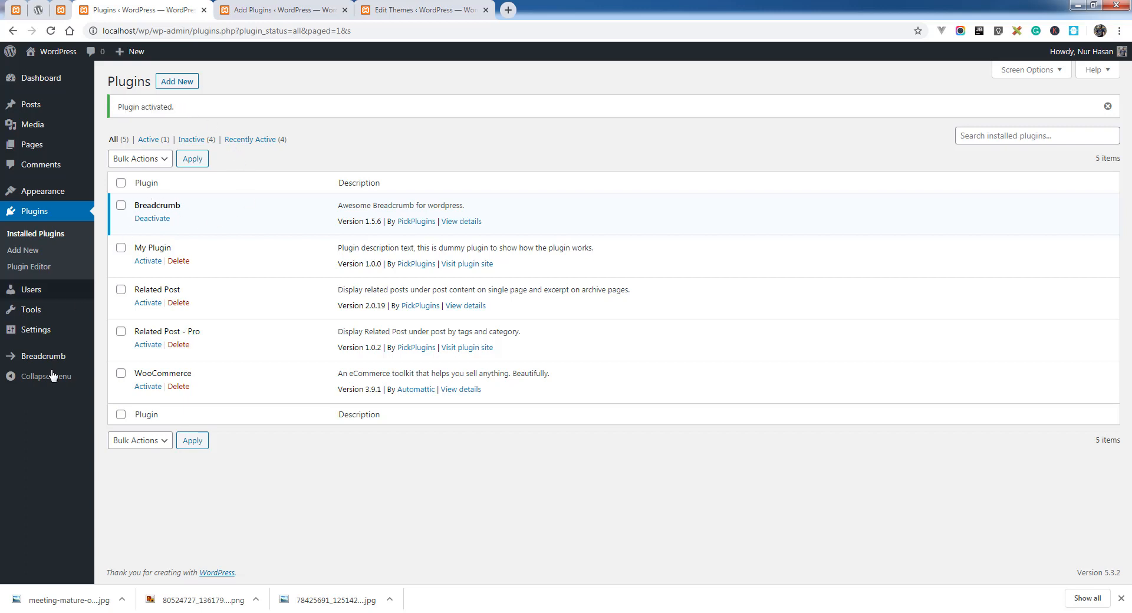
pyautogui.moveTo(42, 356)
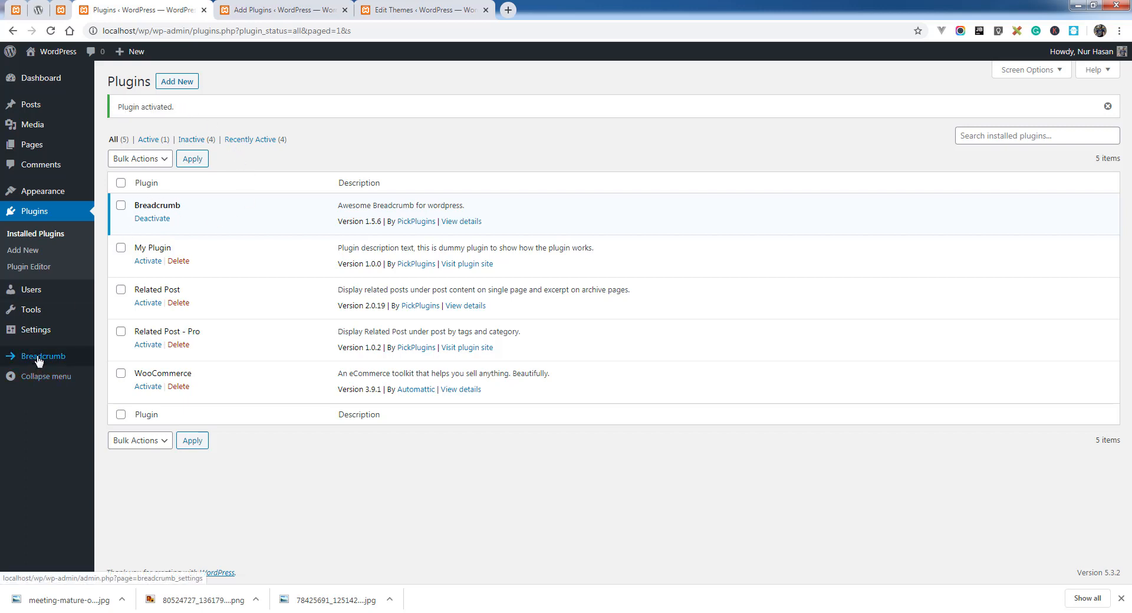
# Open the Breadcrumb settings and scroll through the Buy Pro free-versus-premium comparison
pyautogui.click(43, 356)
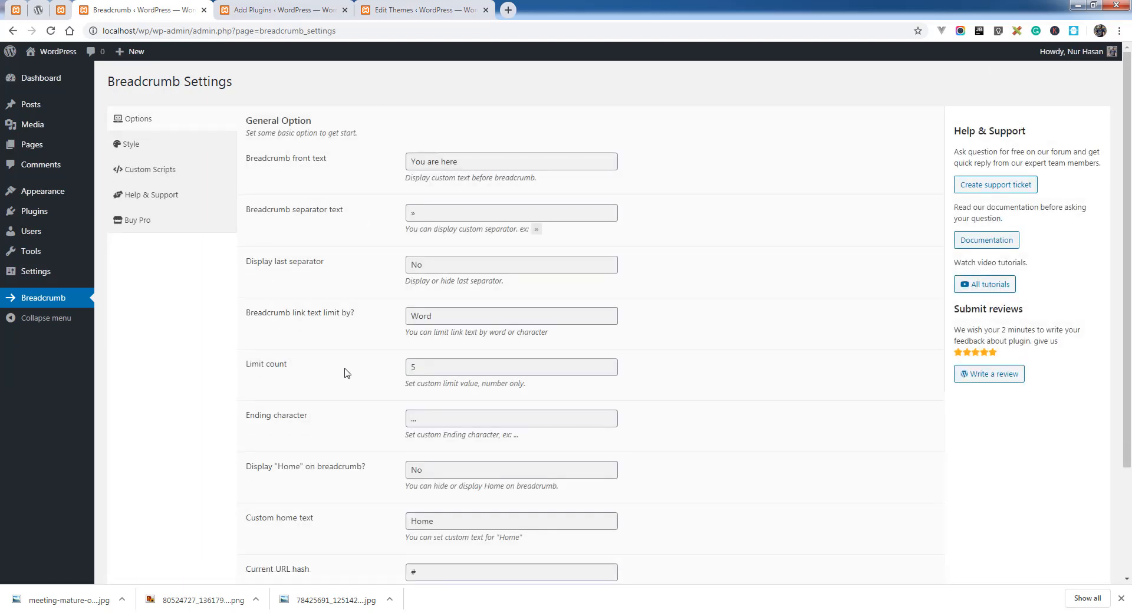
pyautogui.moveTo(154, 171)
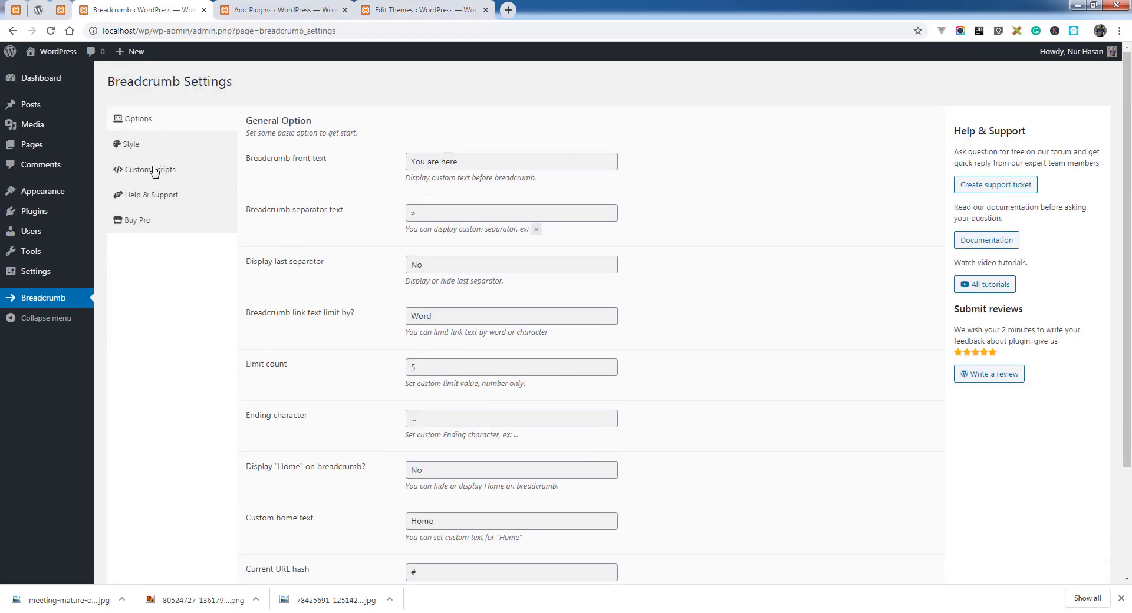
pyautogui.click(136, 220)
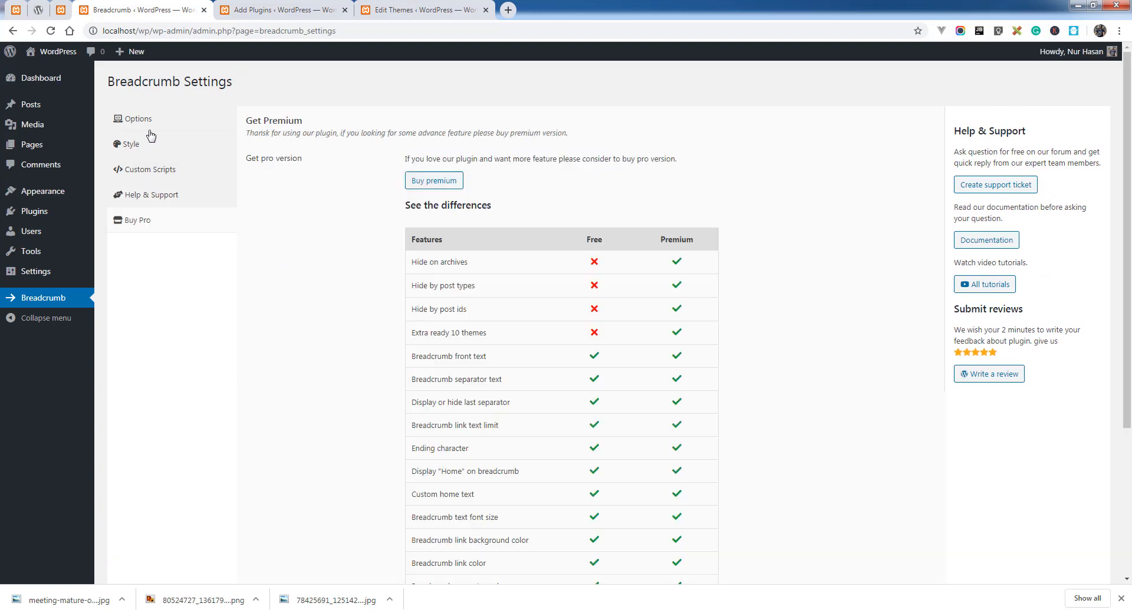
pyautogui.scroll(-3)
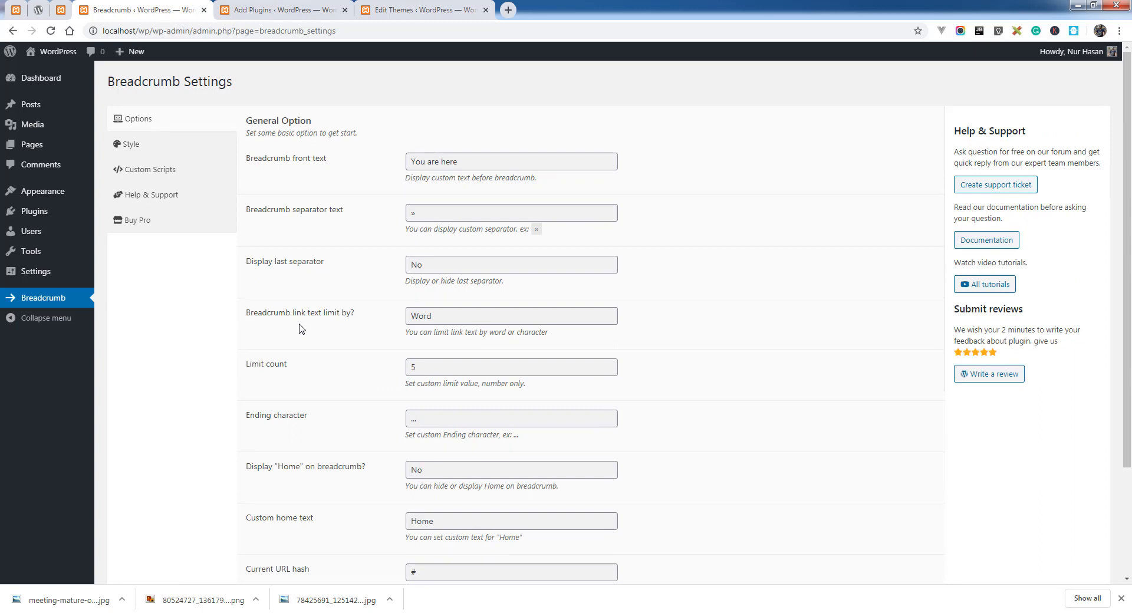
pyautogui.moveTo(368, 19)
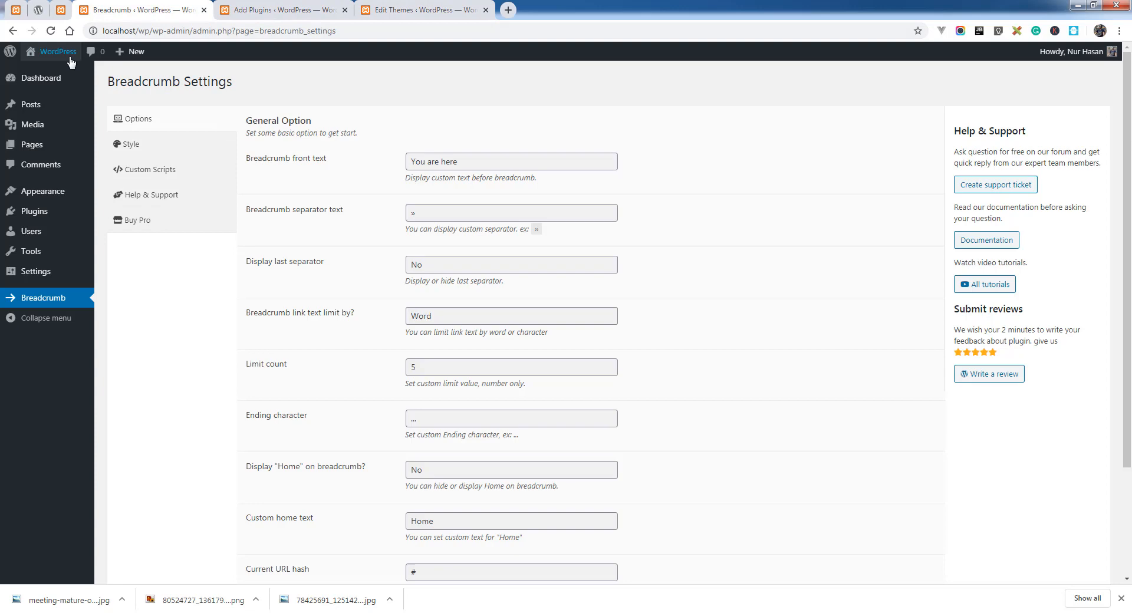
# View the site's Lorem Ipsum page in a new tab, then return to Breadcrumb Settings
pyautogui.click(508, 9)
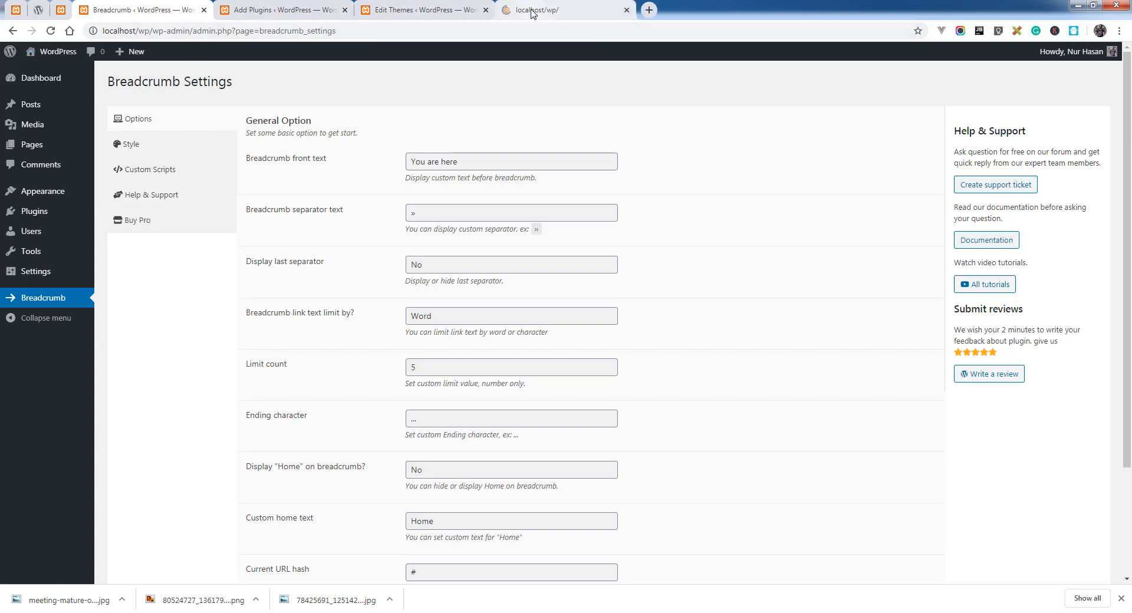
pyautogui.click(558, 10)
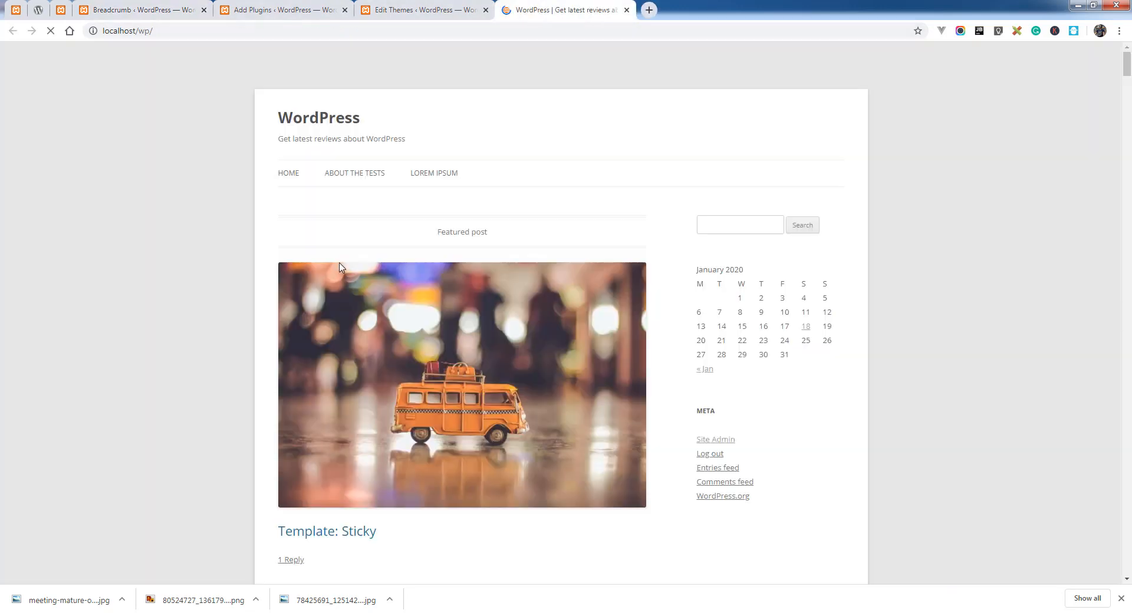
pyautogui.click(433, 172)
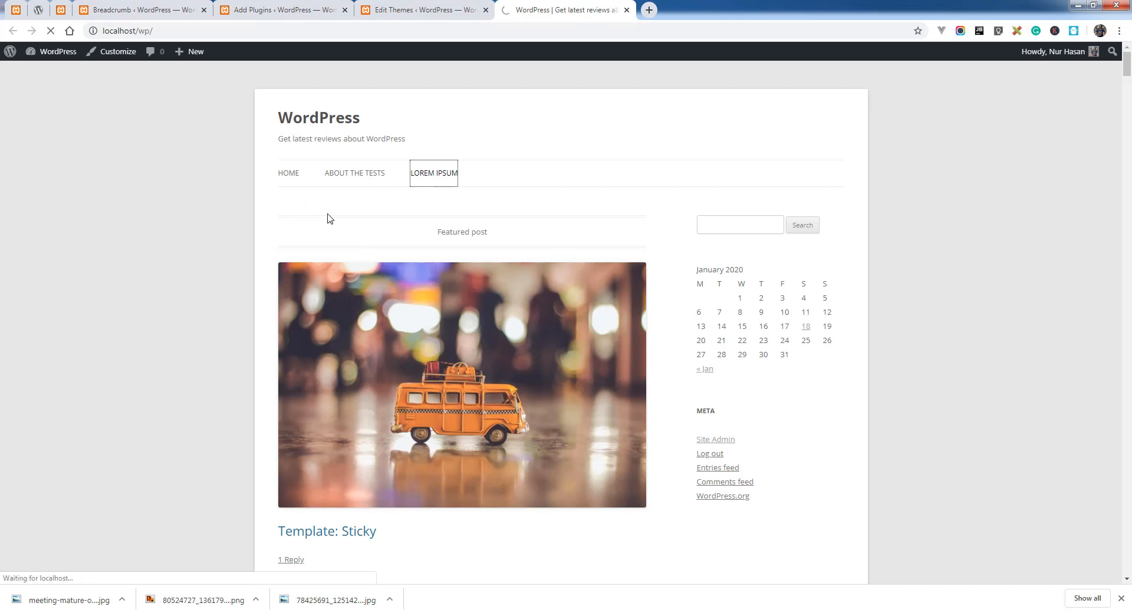
pyautogui.click(435, 173)
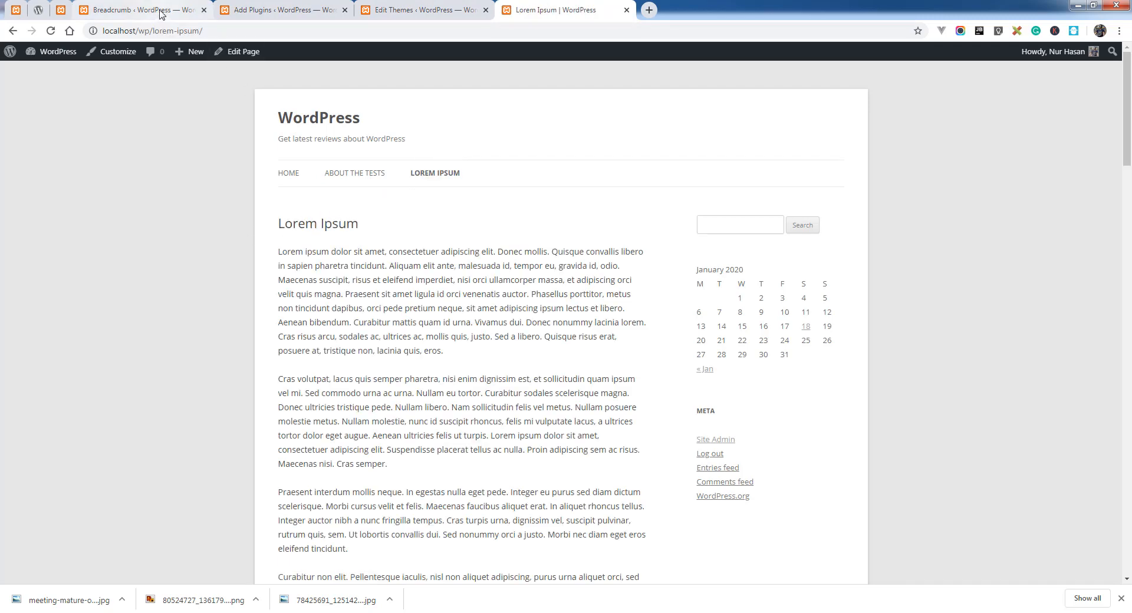
pyautogui.click(142, 10)
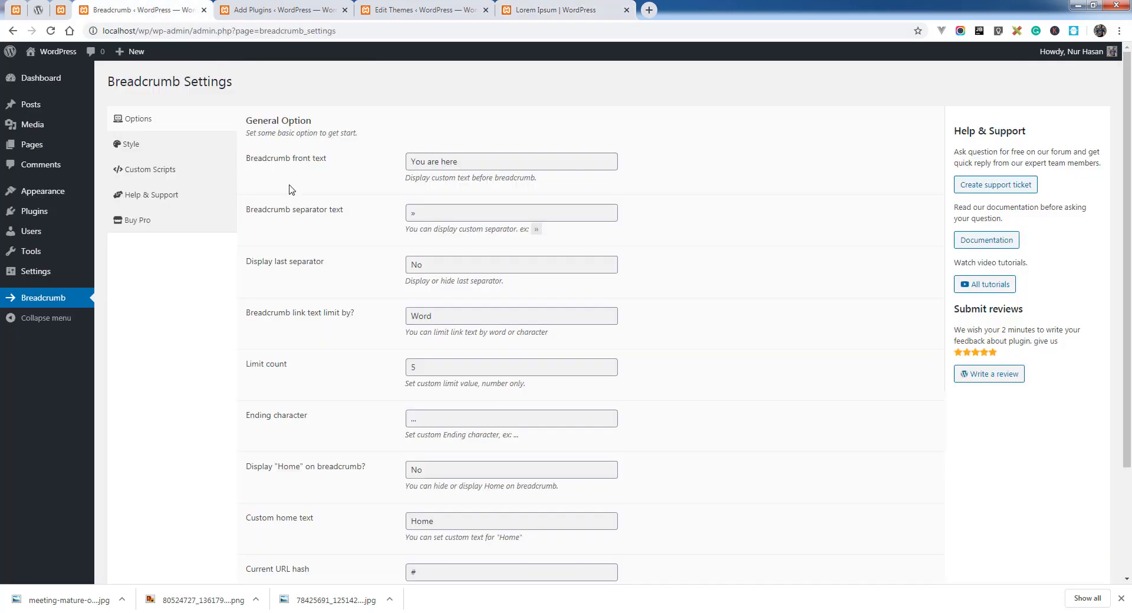
# Show the Help & Support shortcode and copy the do_shortcode PHP snippet
pyautogui.click(151, 194)
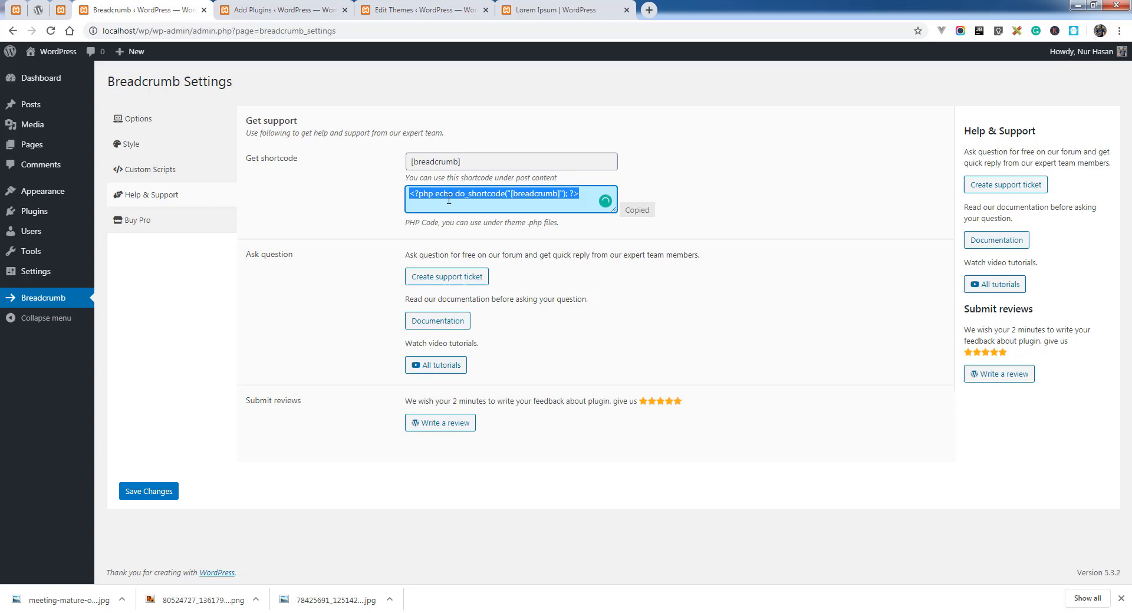
pyautogui.moveTo(240, 299)
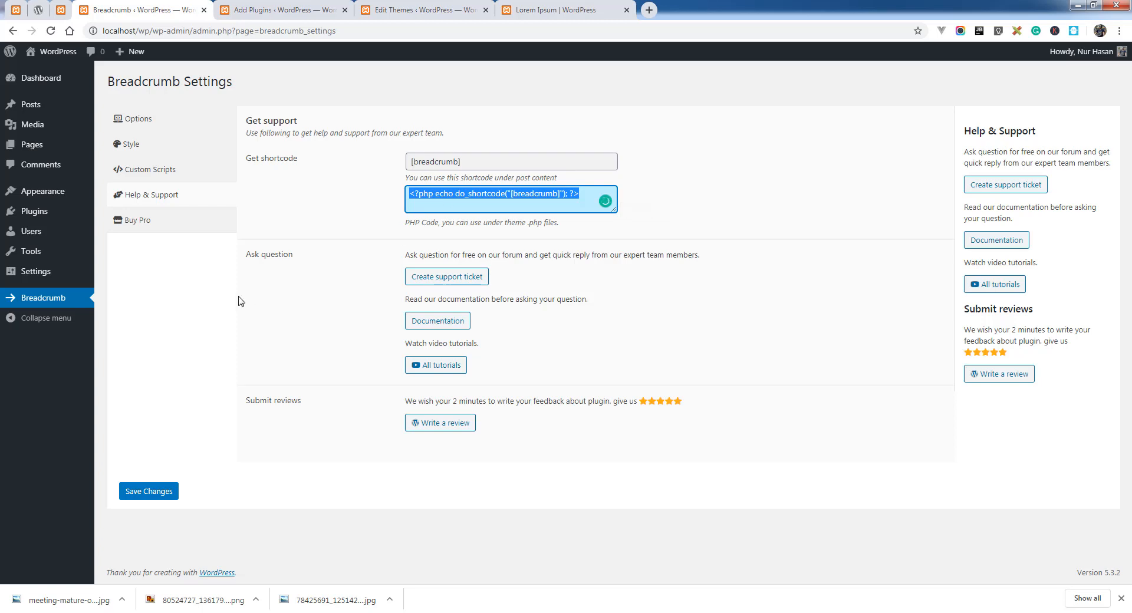
pyautogui.moveTo(43, 191)
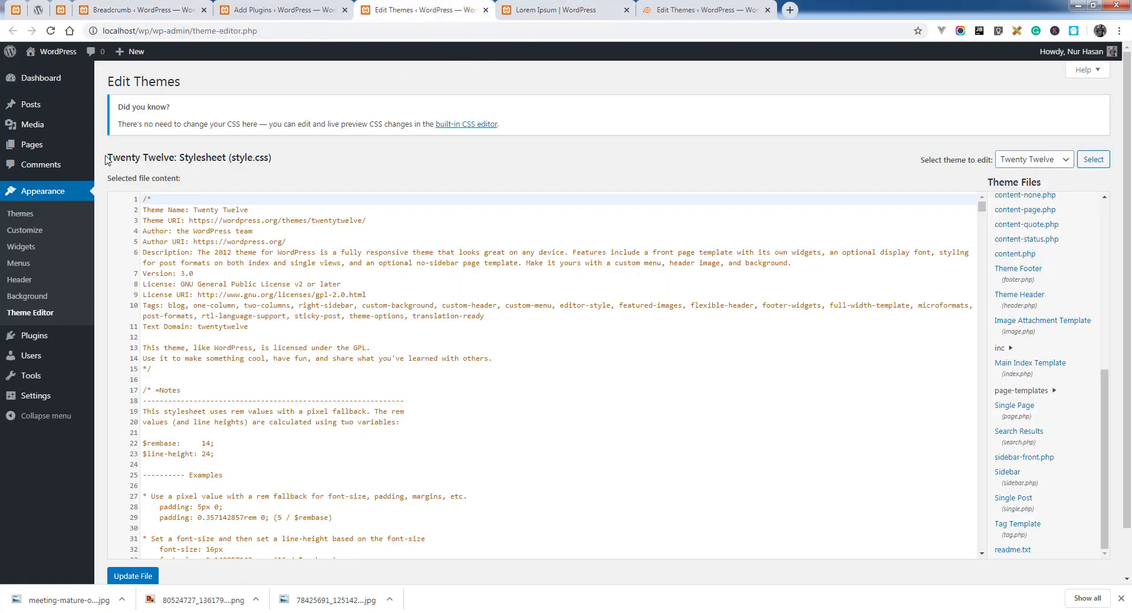
pyautogui.moveTo(209, 171)
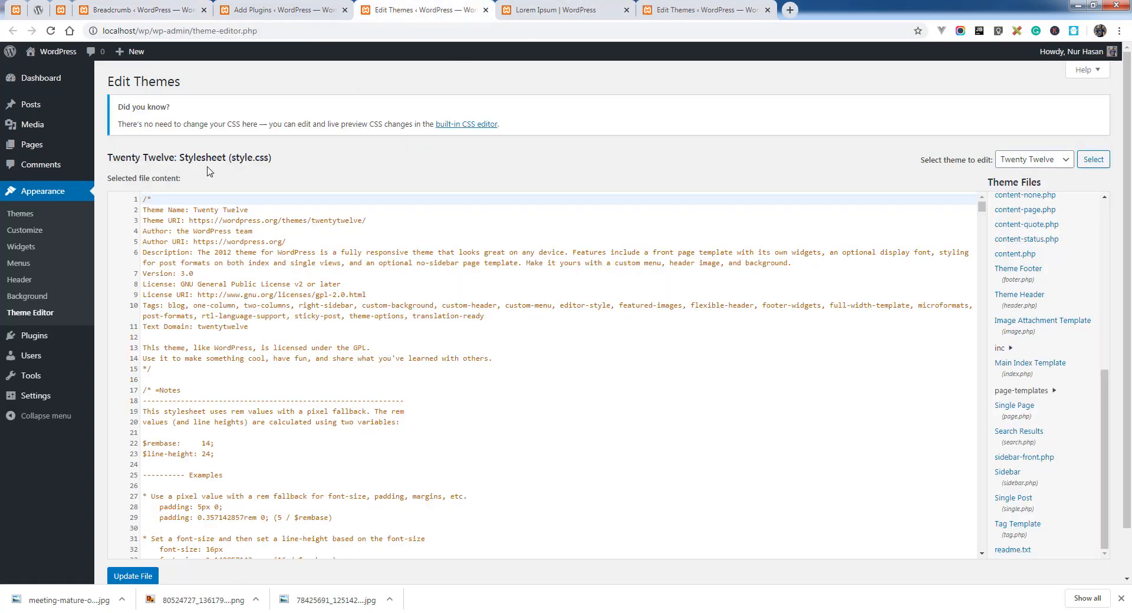
pyautogui.moveTo(1042, 320)
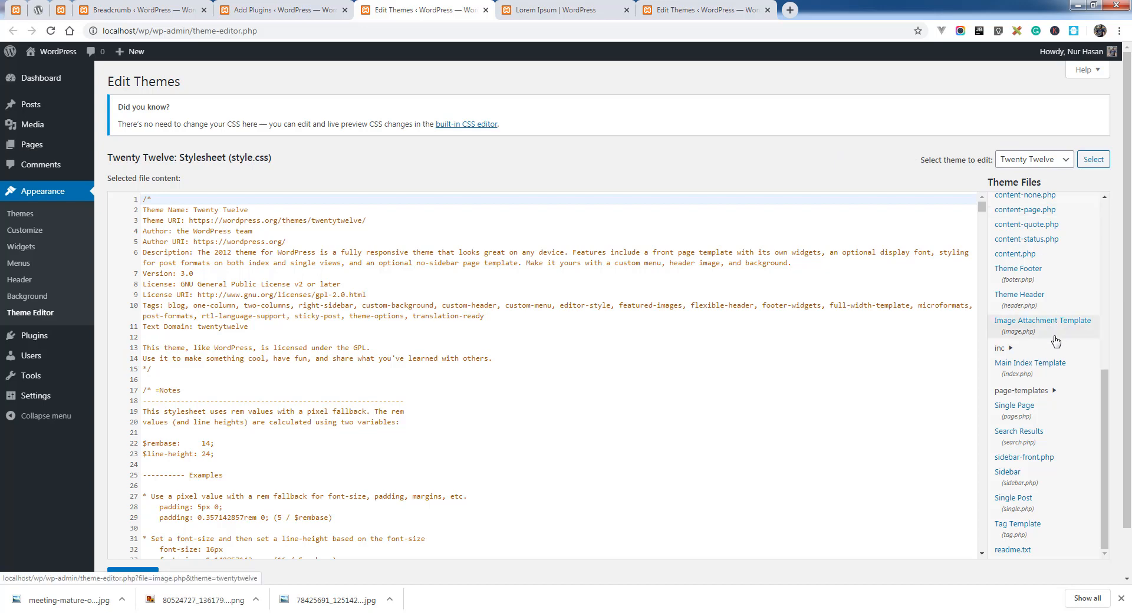
# Paste the do_shortcode breadcrumb line into Theme Header (header.php) and update the file
pyautogui.scroll(-3)
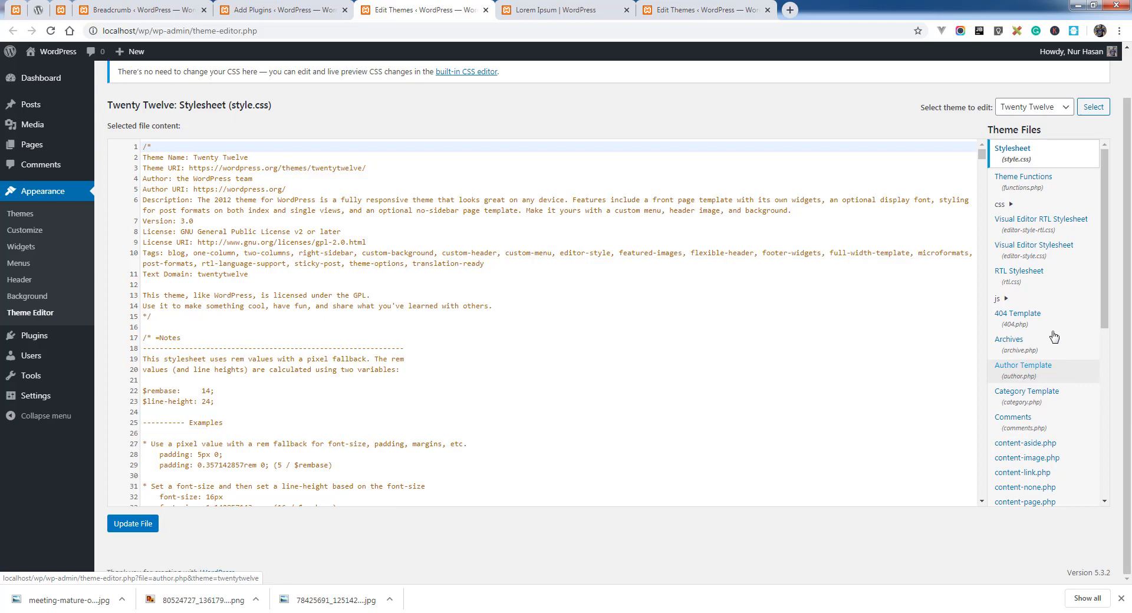
pyautogui.scroll(-3)
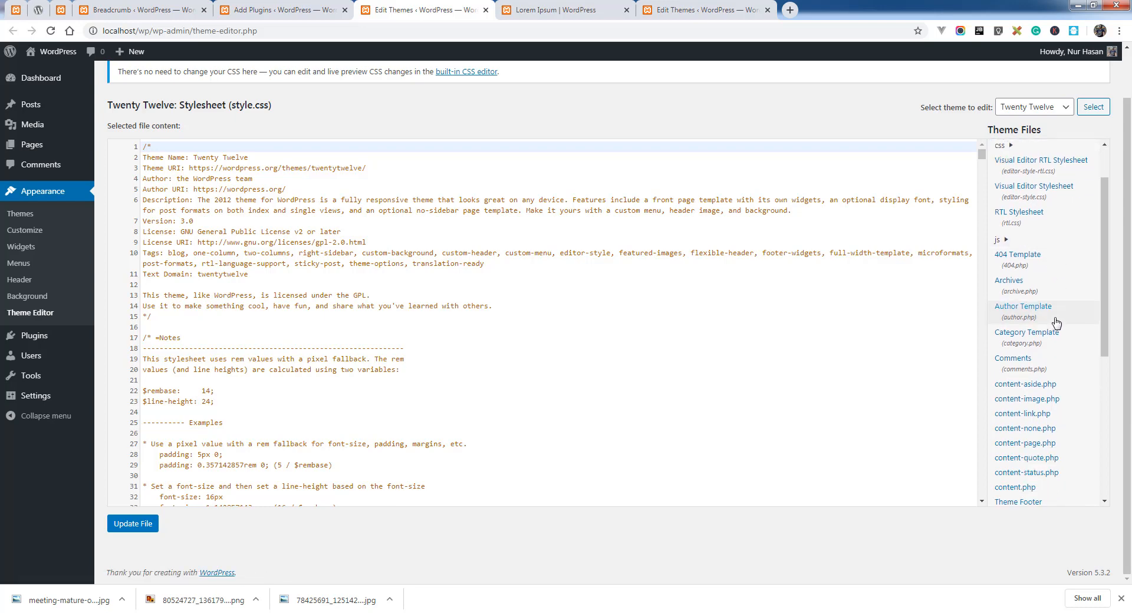
pyautogui.scroll(-3)
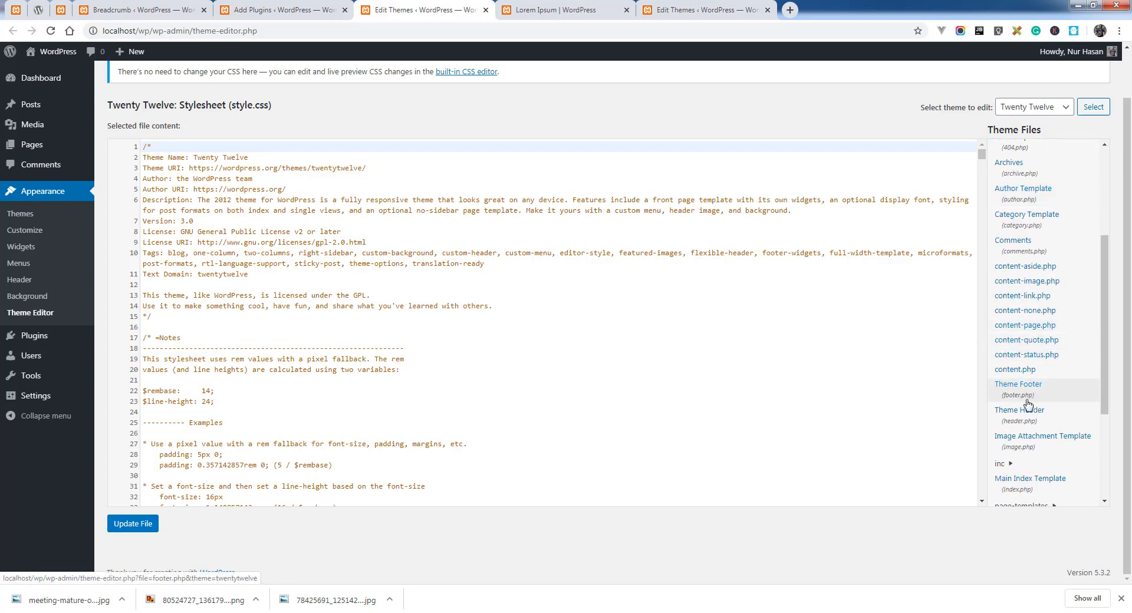
pyautogui.click(1019, 409)
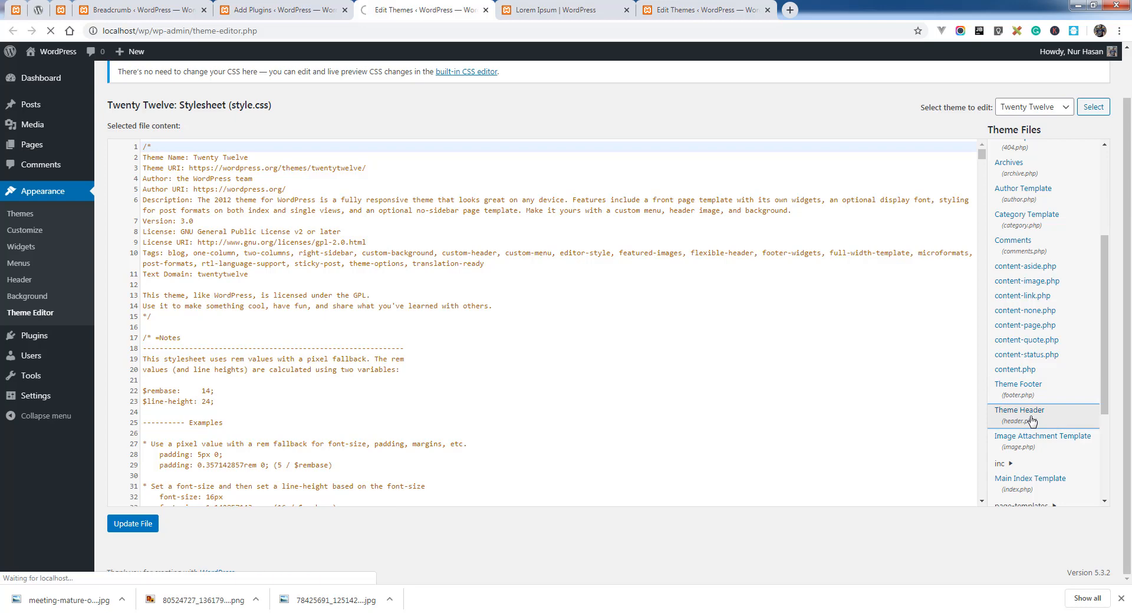
pyautogui.click(1019, 409)
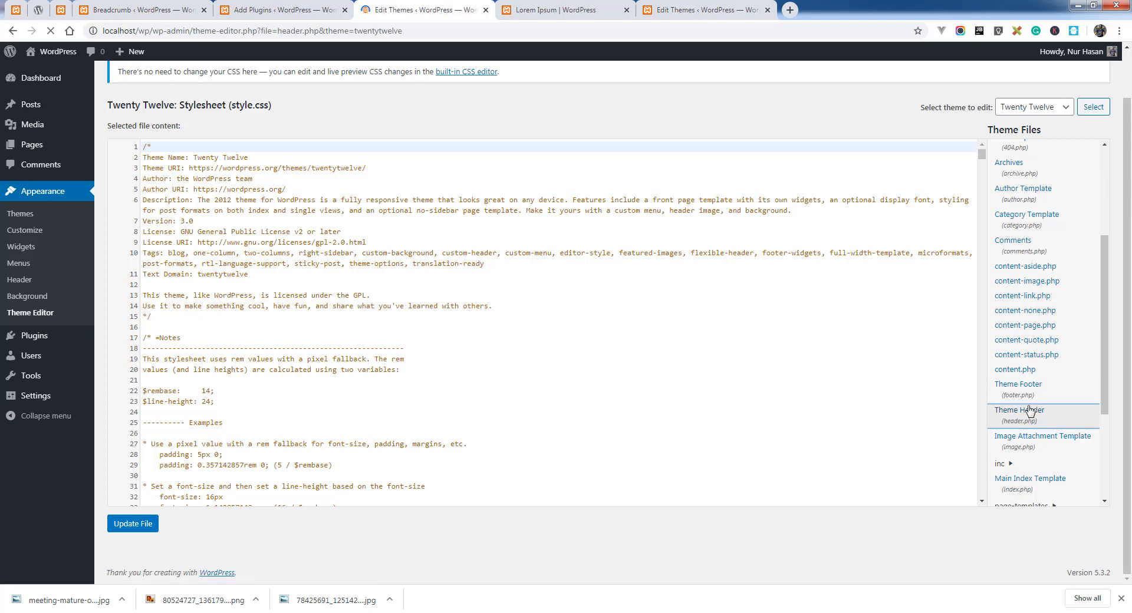
pyautogui.click(1020, 414)
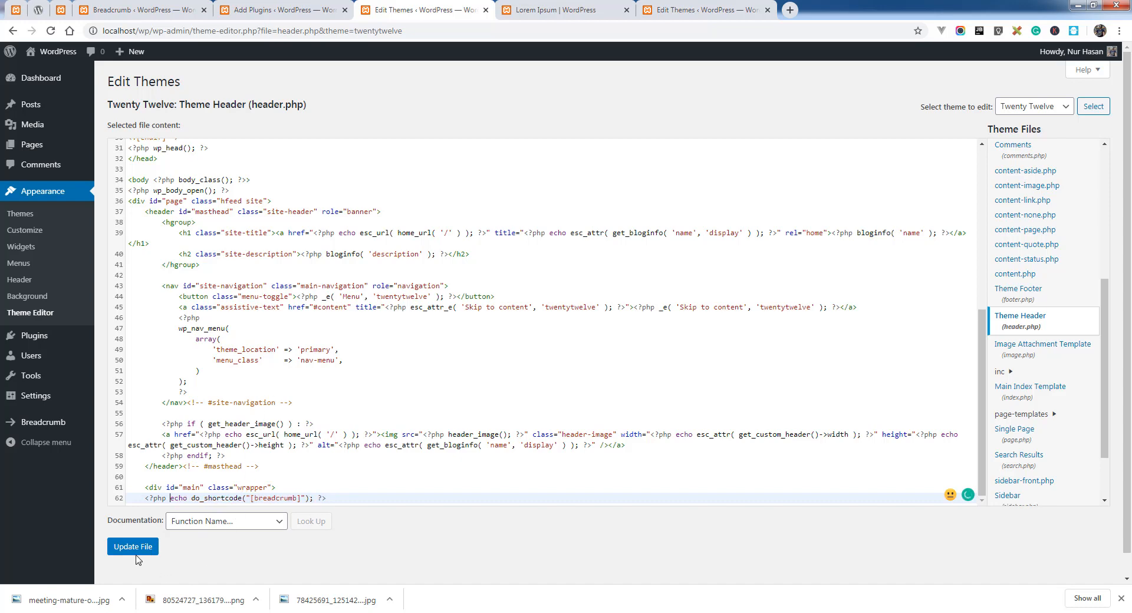
pyautogui.click(132, 546)
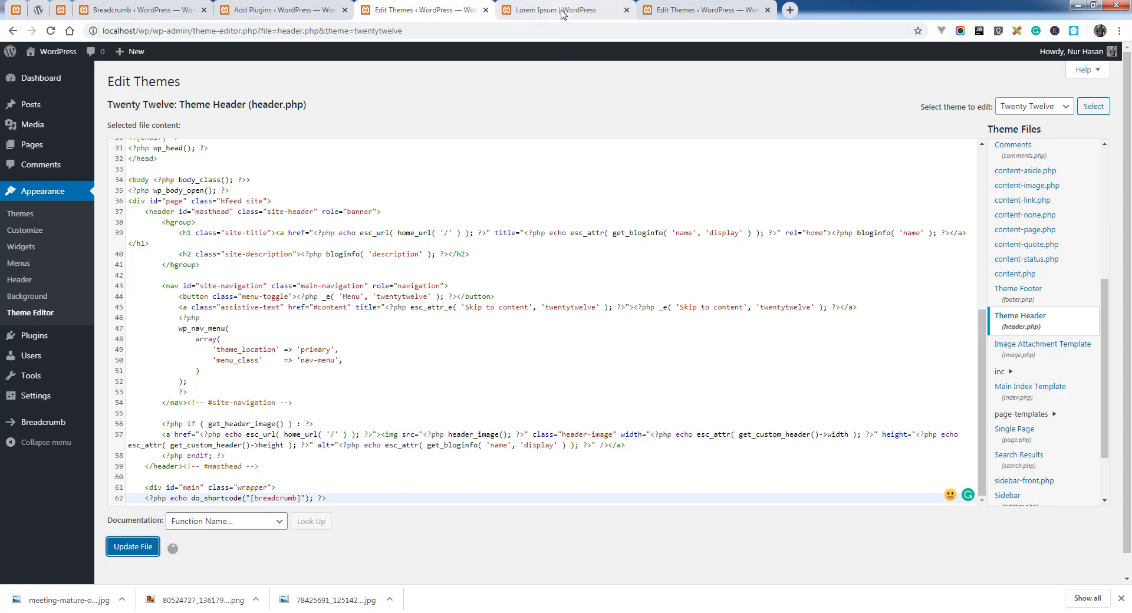
pyautogui.click(556, 10)
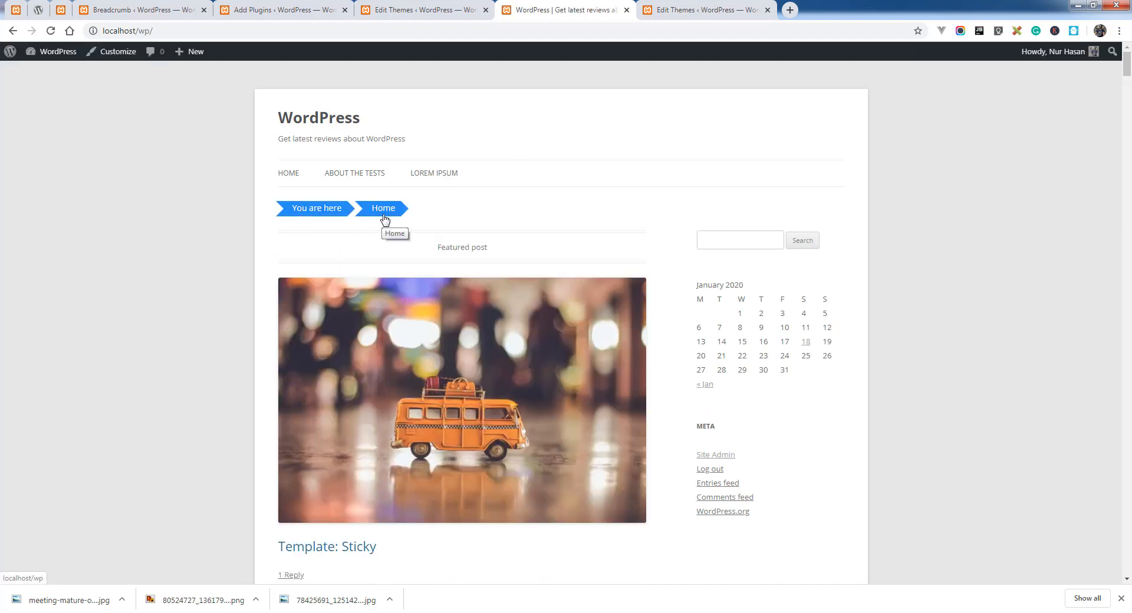
# Check the breadcrumb trail on the Lorem Ipsum and About The Tests pages
pyautogui.click(434, 173)
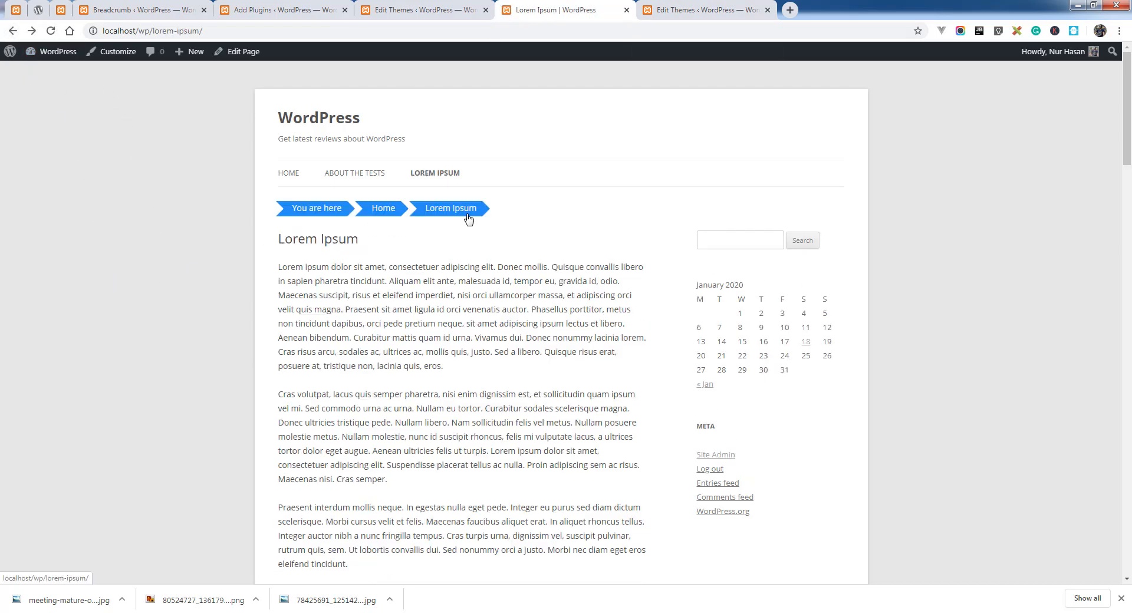
pyautogui.moveTo(290, 177)
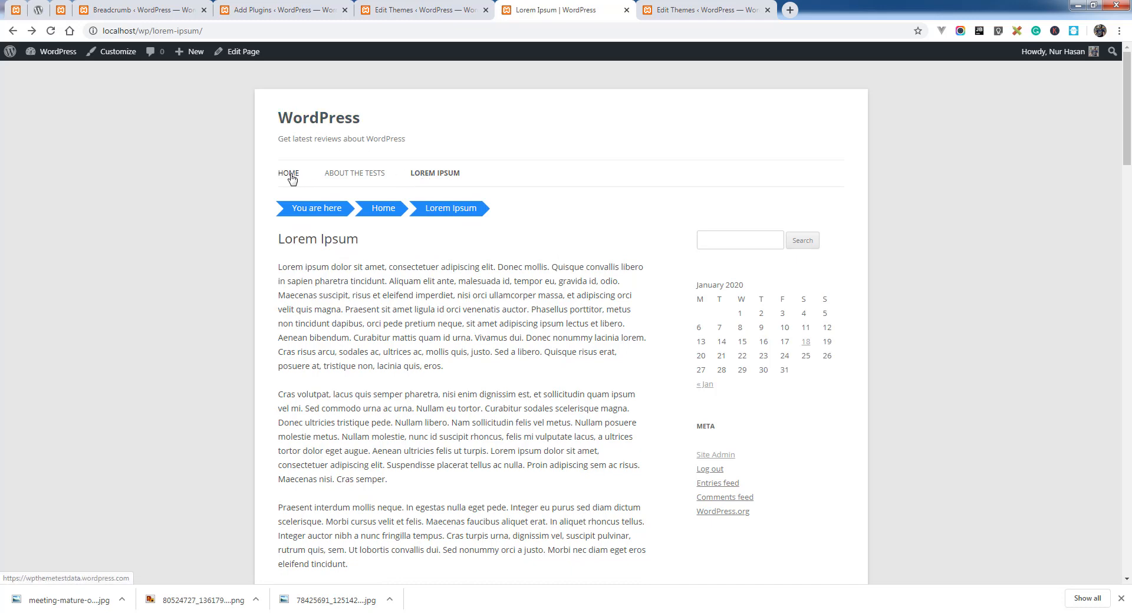
pyautogui.click(355, 173)
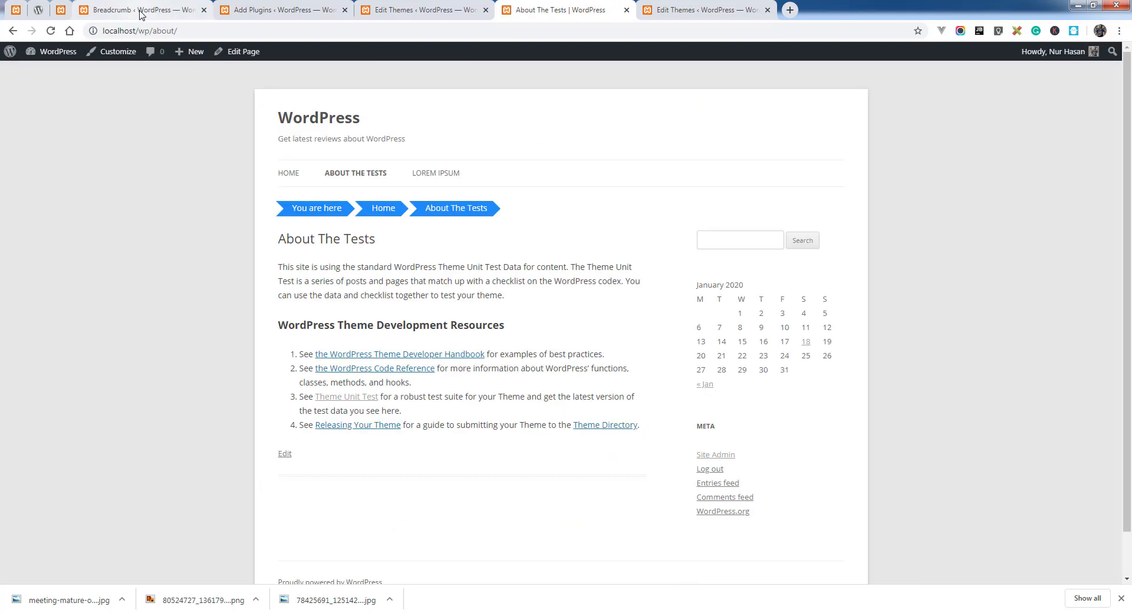
pyautogui.moveTo(319, 195)
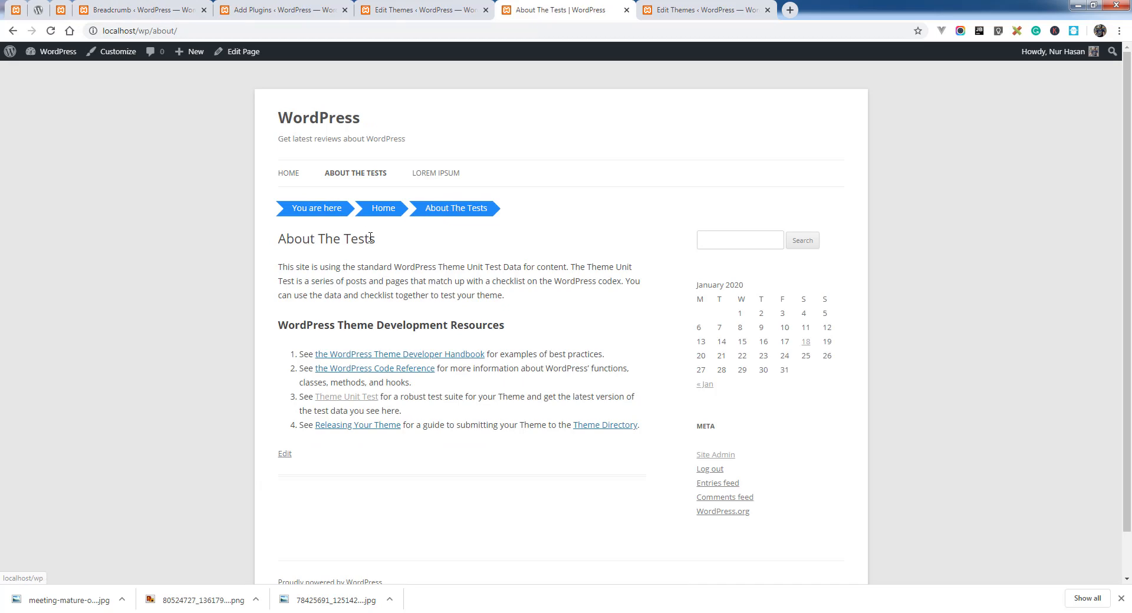
pyautogui.moveTo(383, 208)
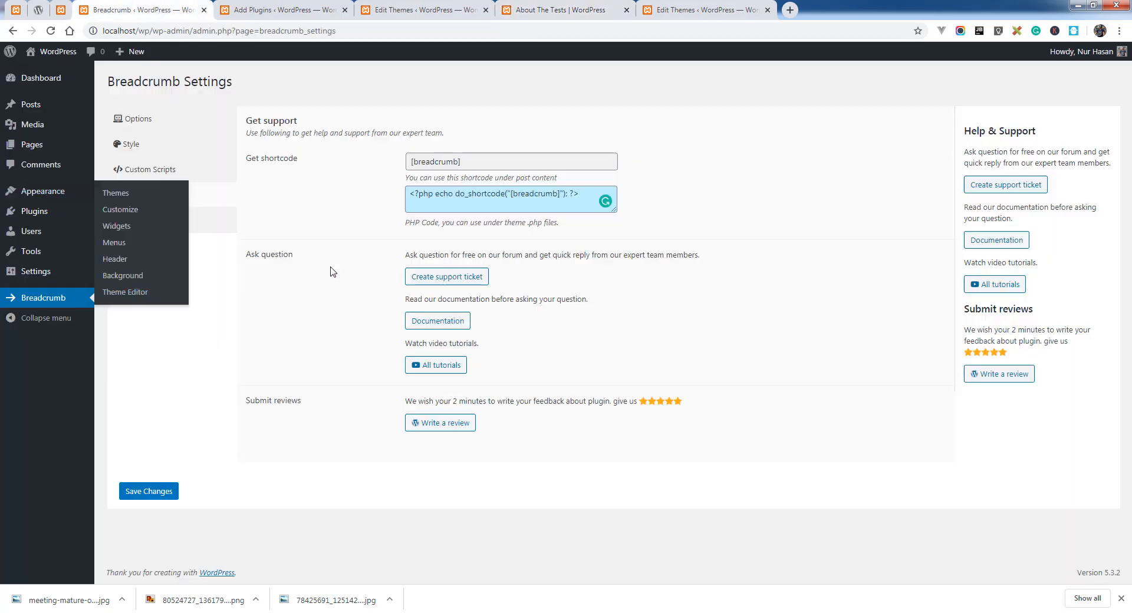
# Set the breadcrumb link background colour to a darker blue and save the settings
pyautogui.click(138, 119)
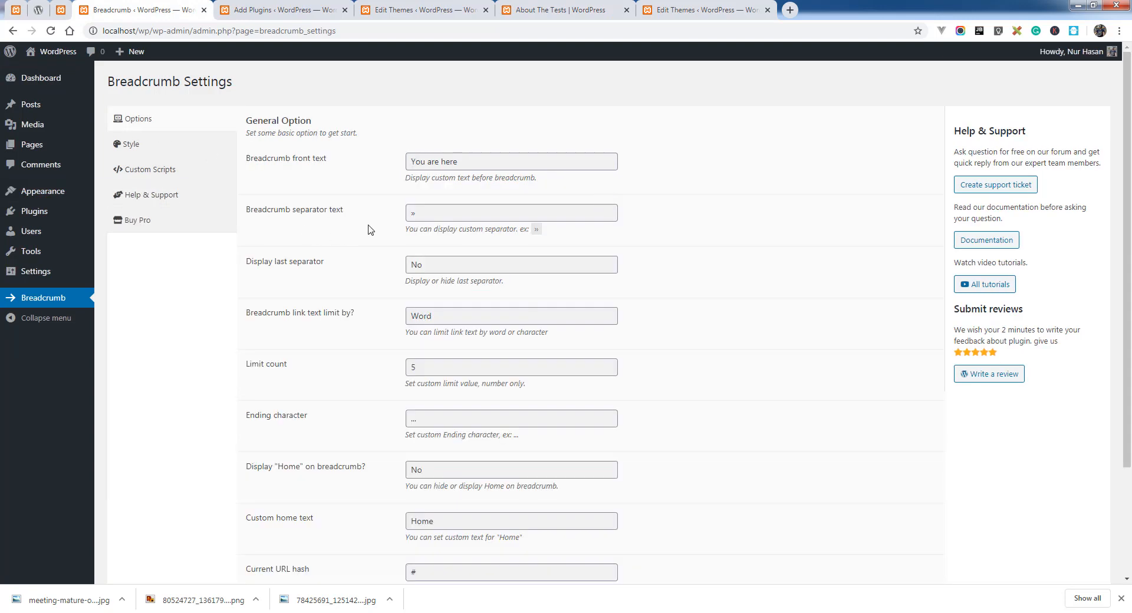
pyautogui.doubleClick(434, 162)
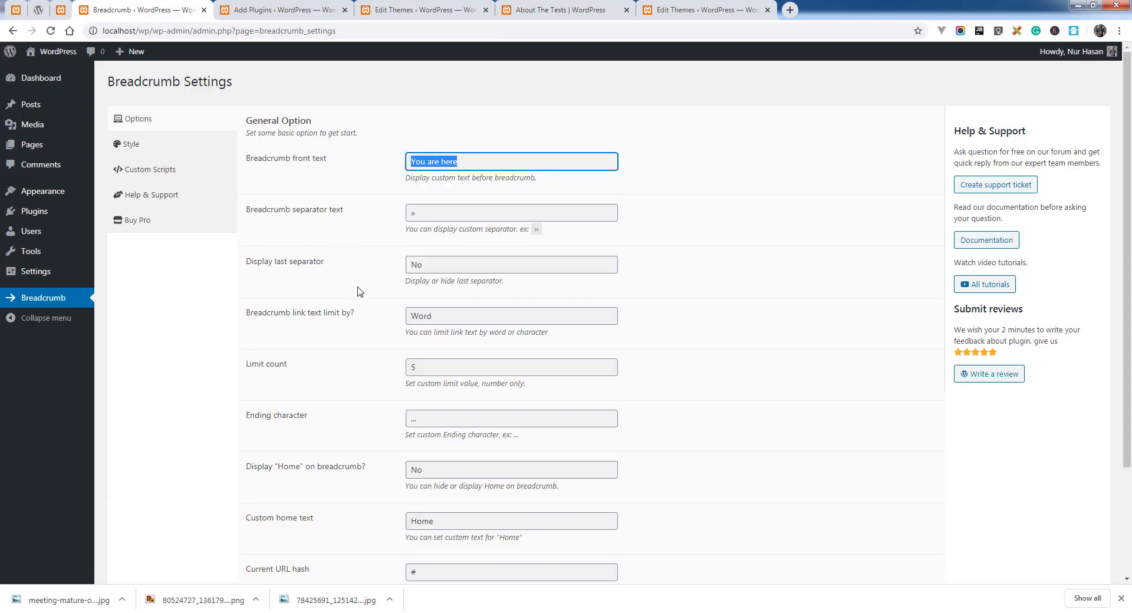
pyautogui.moveTo(160, 144)
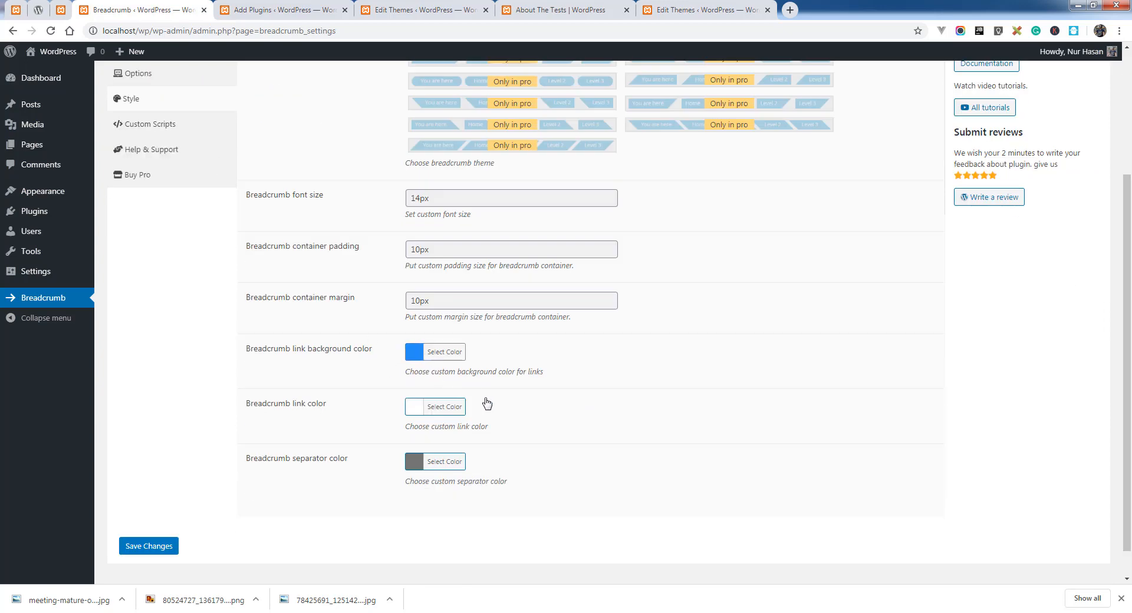
pyautogui.click(444, 352)
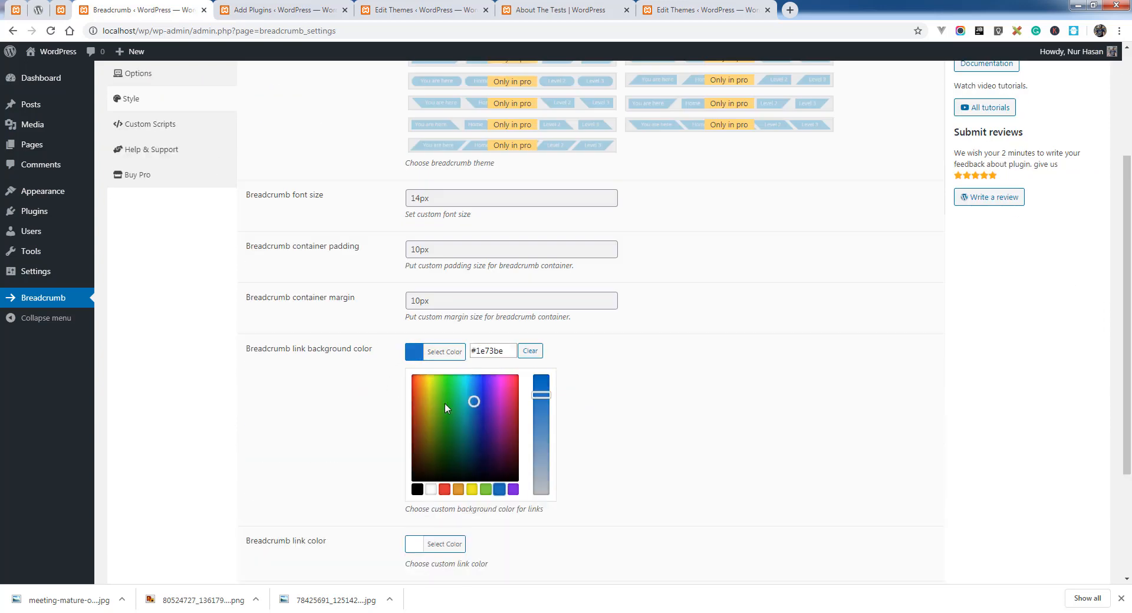
pyautogui.click(465, 386)
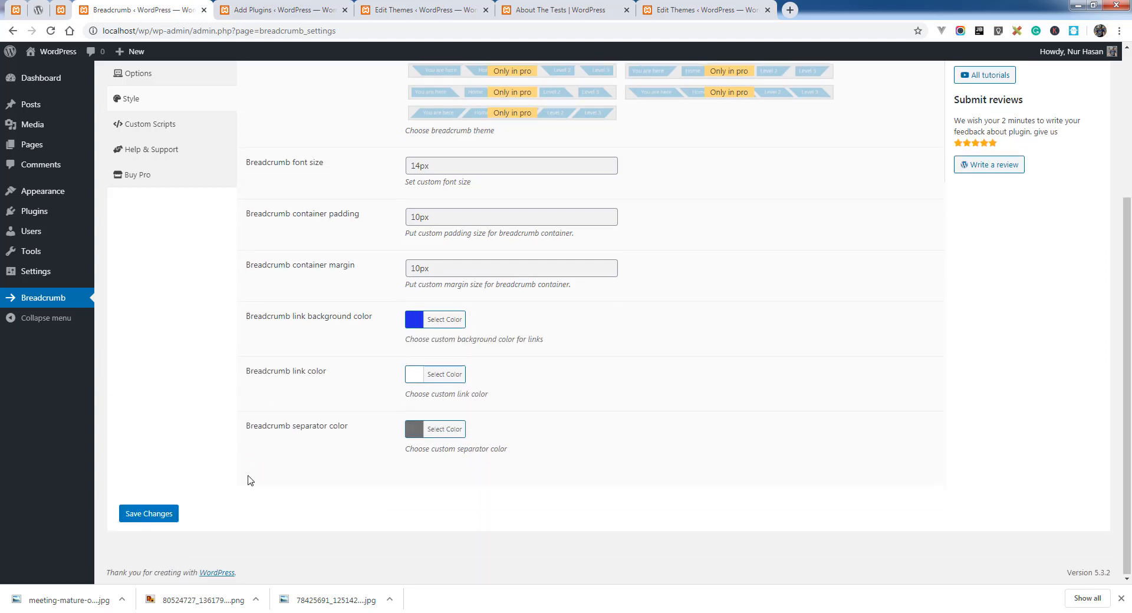
pyautogui.click(148, 514)
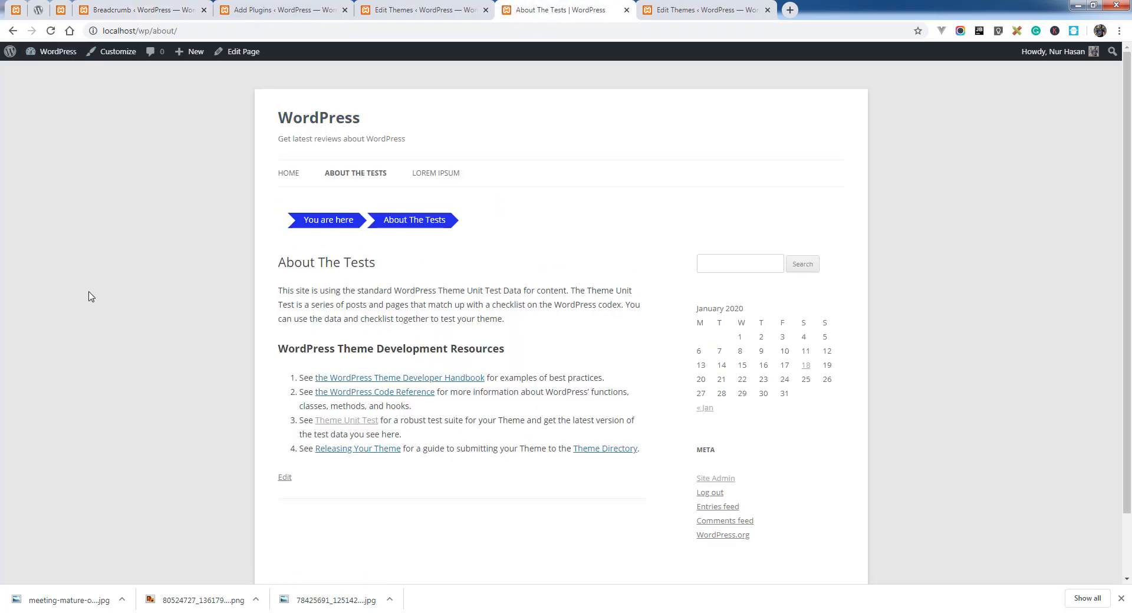
pyautogui.moveTo(419, 230)
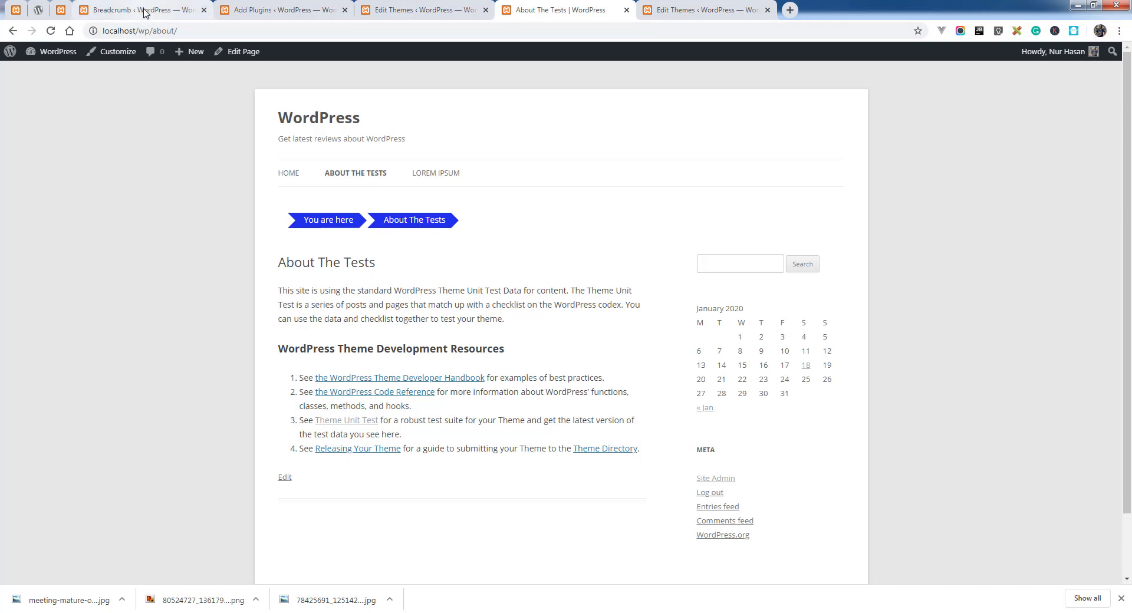
# Return to the Breadcrumb Settings tab after viewing the darker blue trail
pyautogui.click(136, 9)
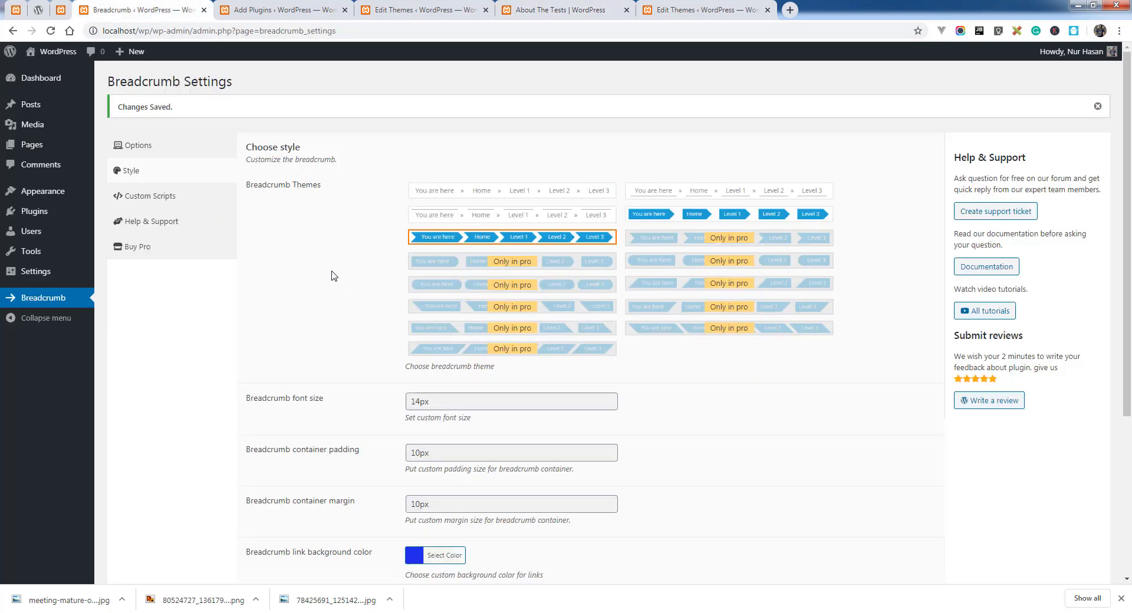